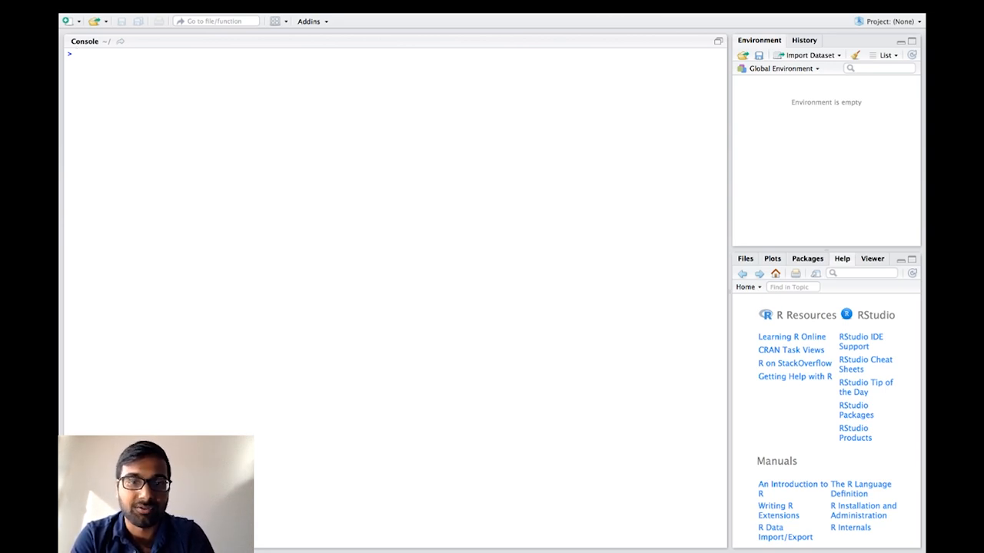
# - Run packageDescription("rvest") in the console to show rvest 0.3.2's description
pyautogui.write('pac')
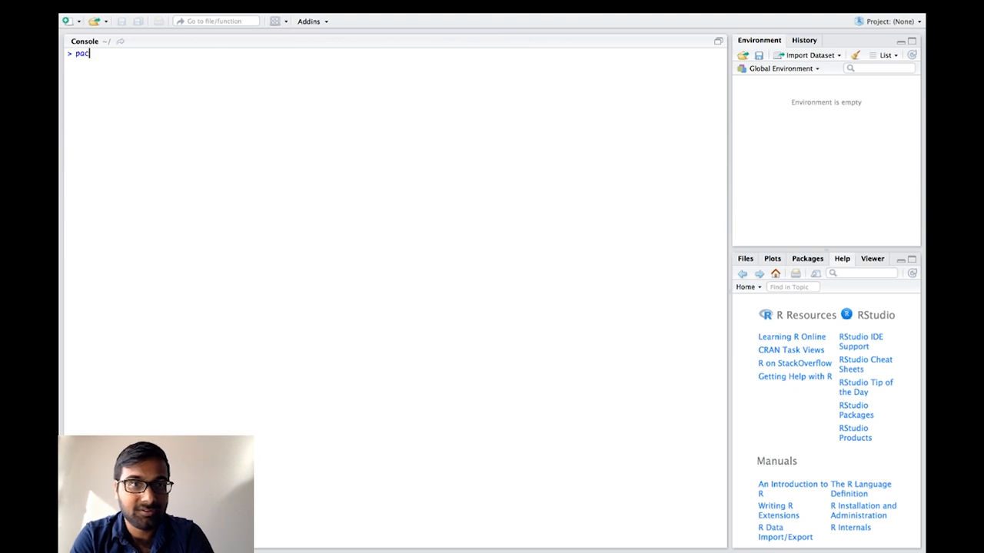
pyautogui.write('kageDescr')
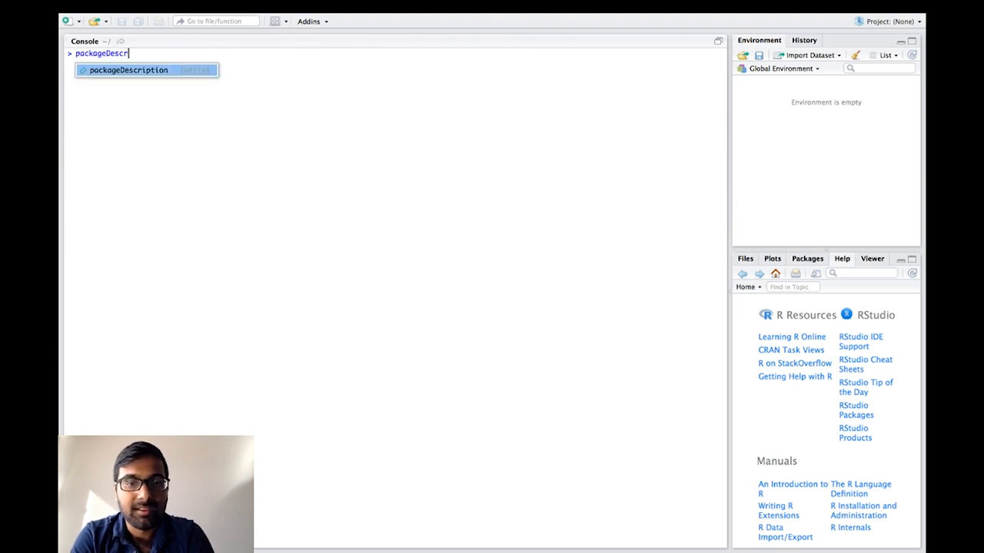
pyautogui.press('Tab')
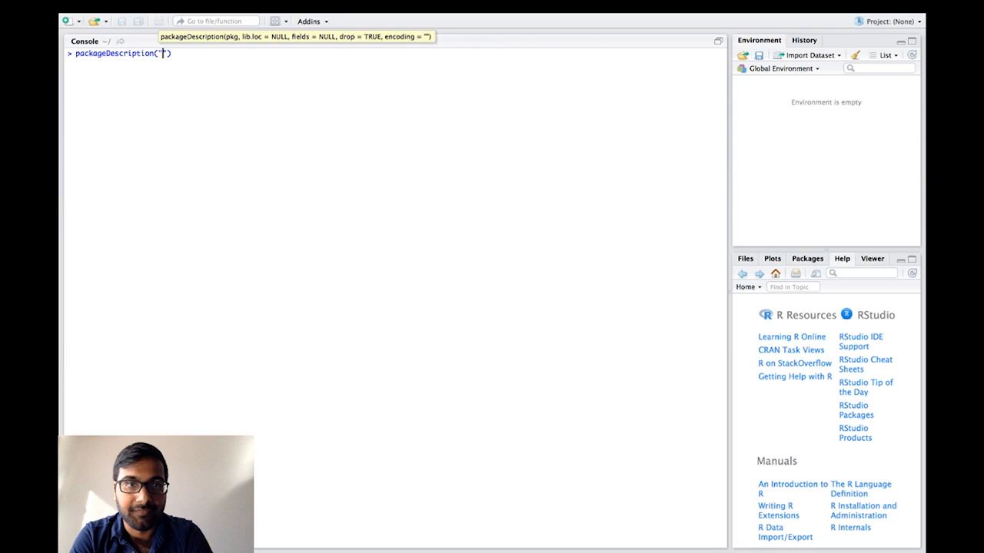
pyautogui.write('rvest')
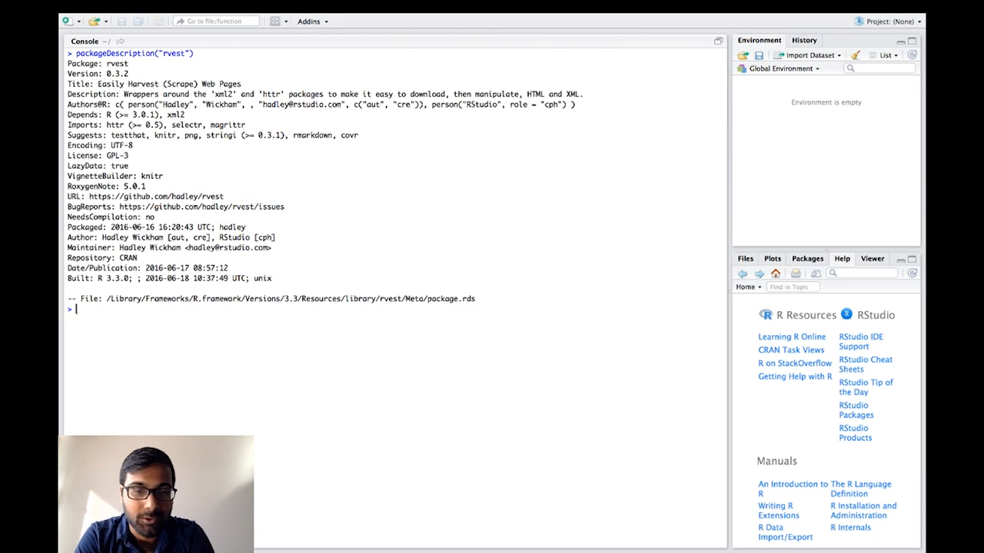
# - Start an install.packages(" command in the console below the rvest description
pyautogui.write('install.')
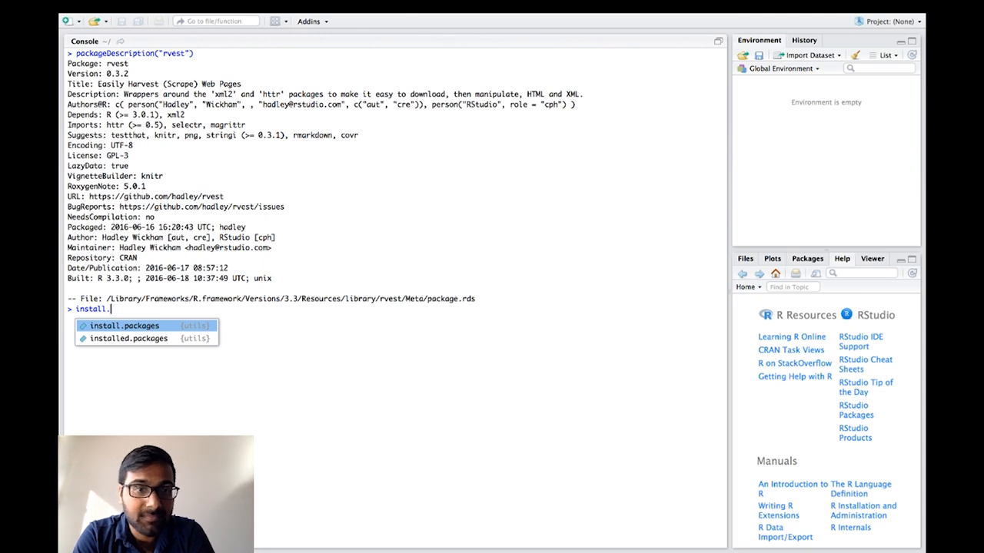
pyautogui.write('packages("')
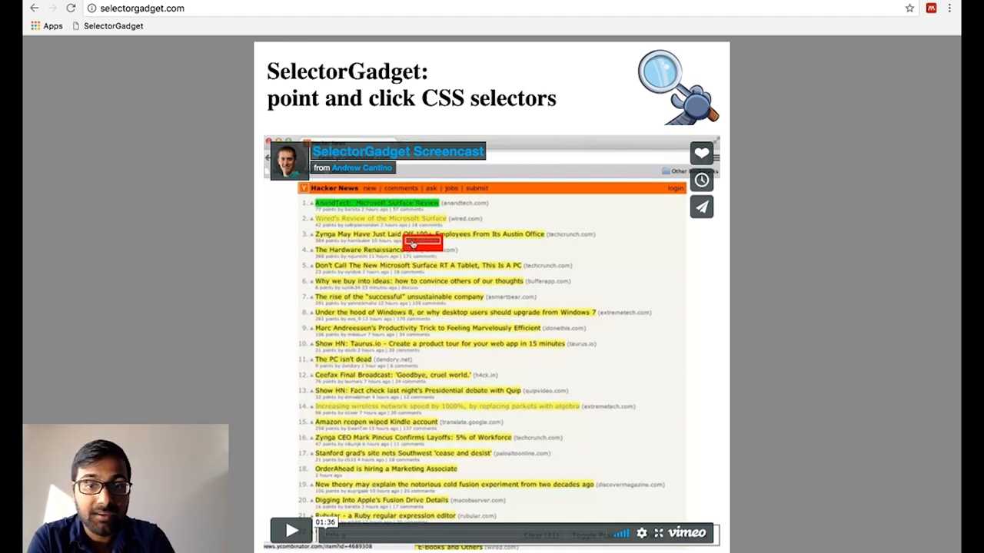
# - Scroll the SelectorGadget page down to its explanation below the screencast
pyautogui.scroll(-3)
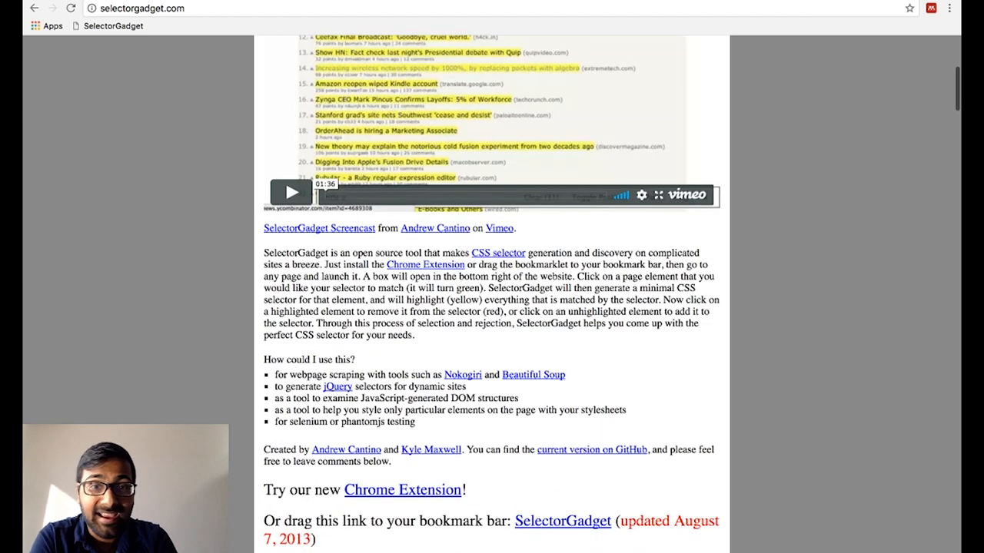
pyautogui.scroll(-3)
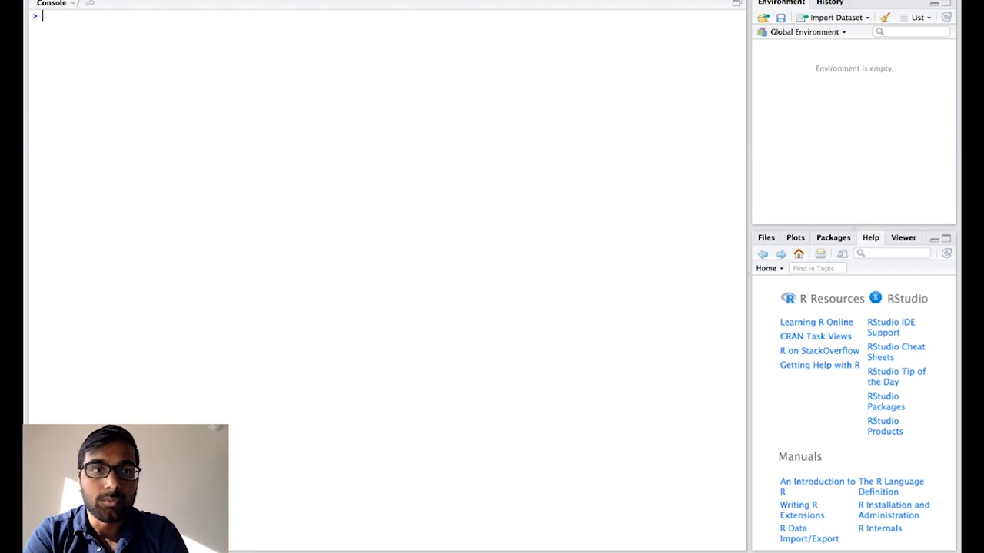
# - Load the rvest and dplyr libraries in the console
pyautogui.write('library()')
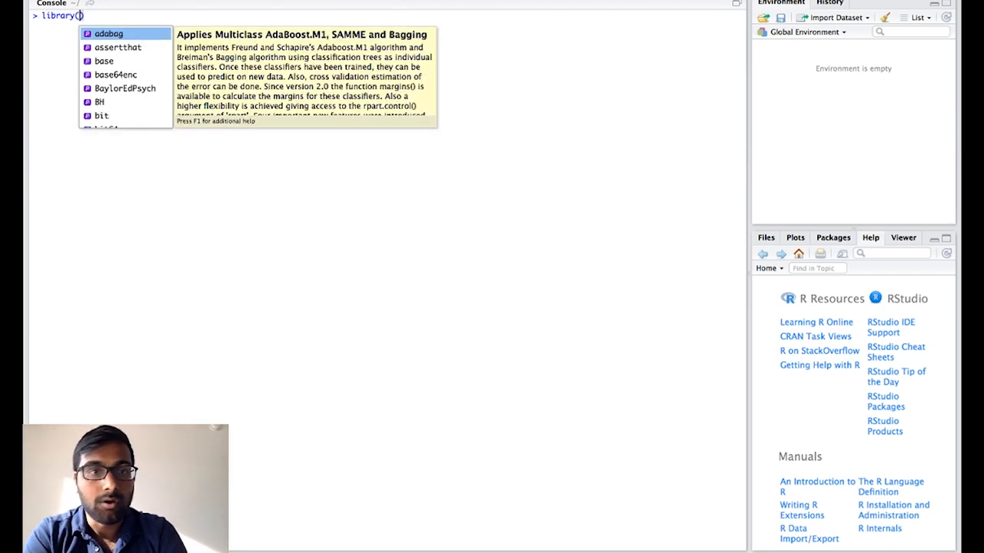
pyautogui.write('"rvest"')
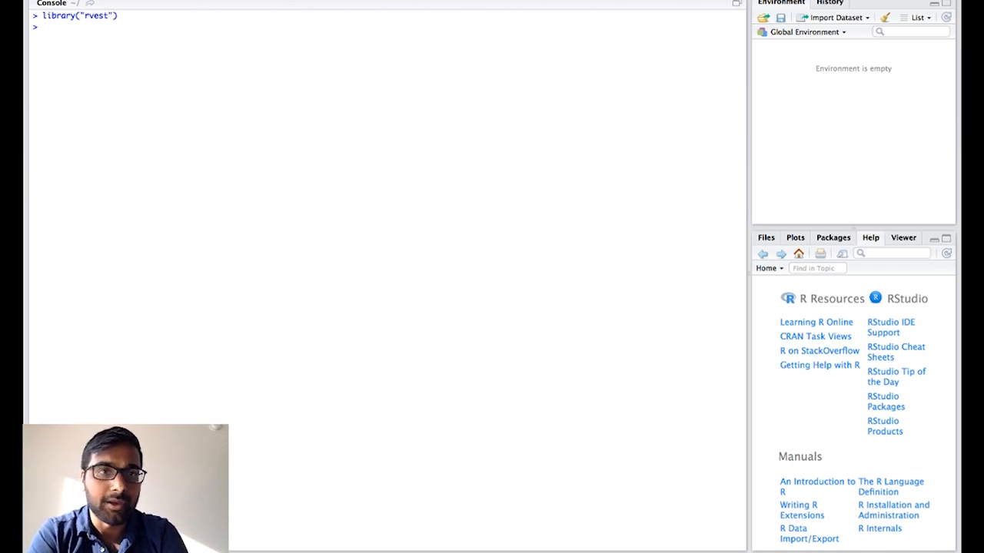
pyautogui.write('library("d")')
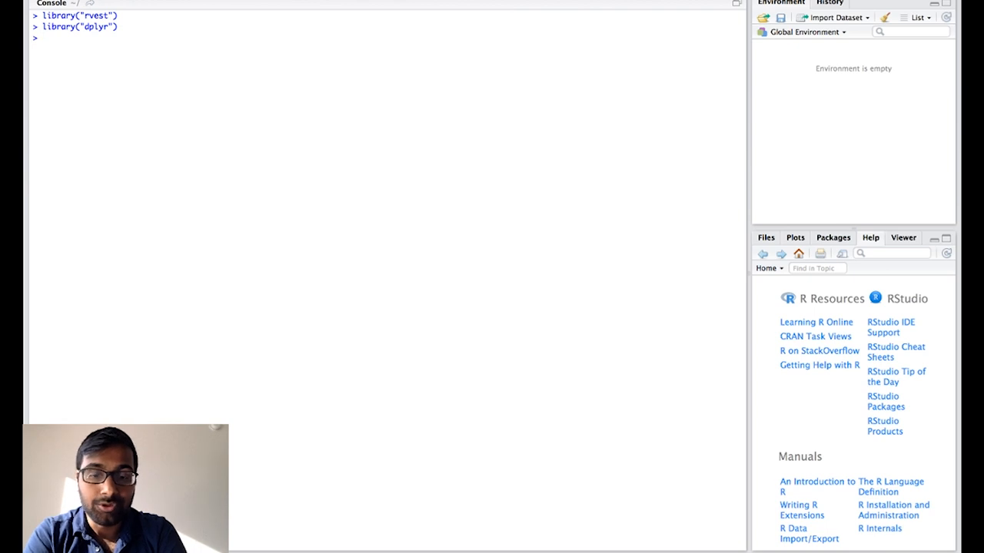
pyautogui.write('goo')
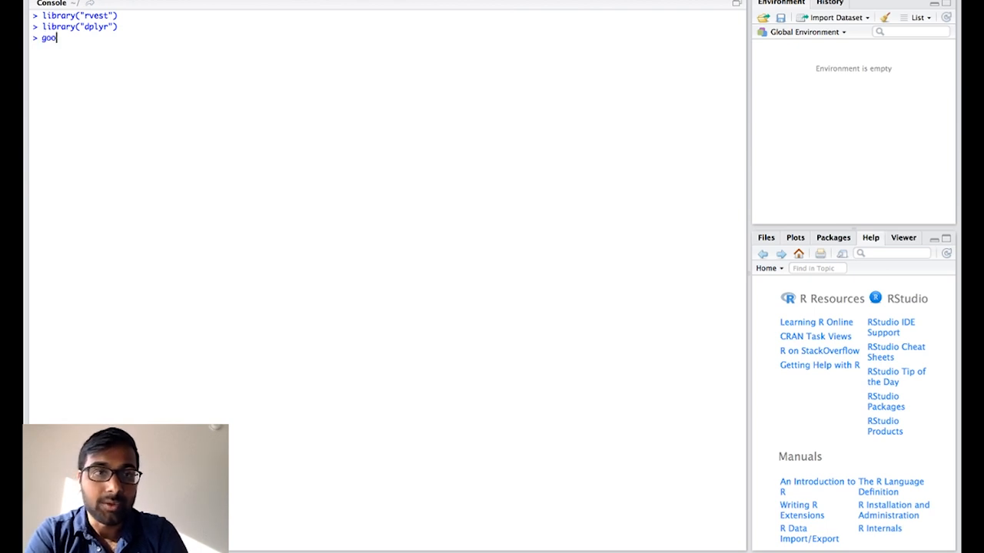
pyautogui.write('gle <-')
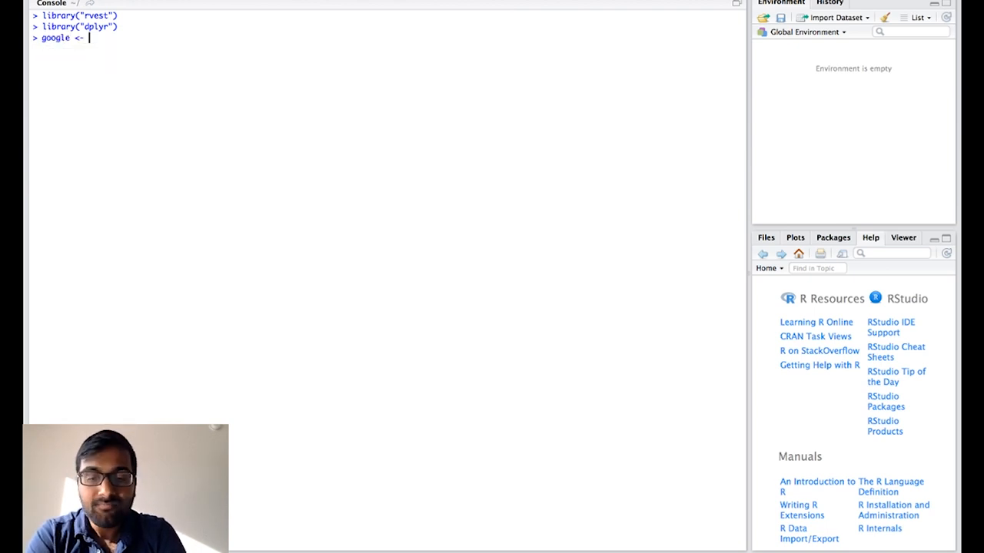
pyautogui.write('h')
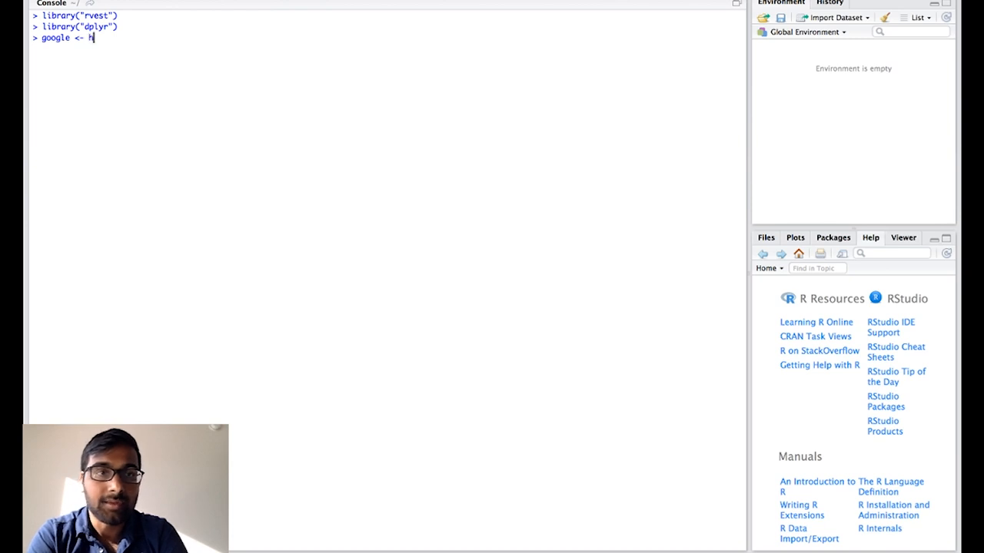
pyautogui.write('tml()')
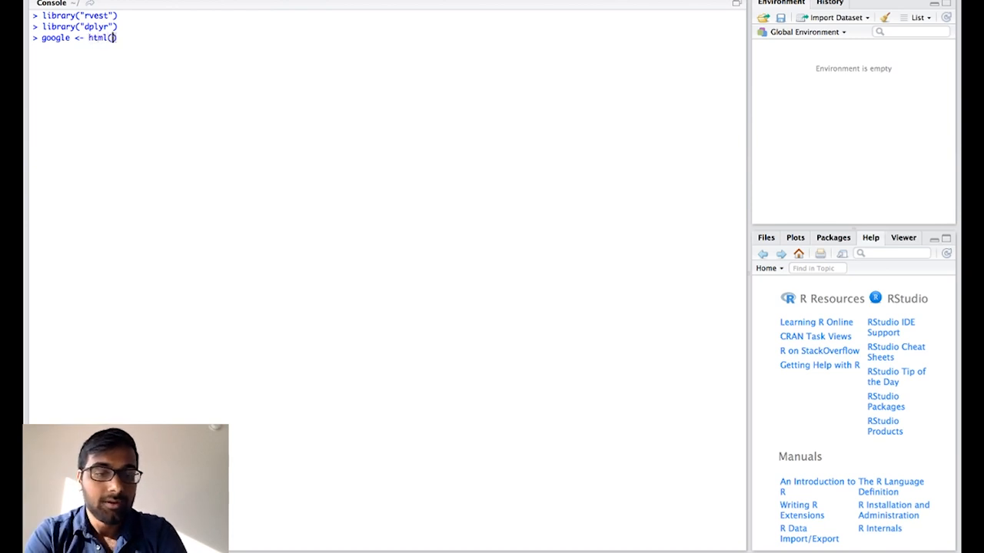
pyautogui.write('"https://news.google.com/news/headlines?ned=us&hl=en"')
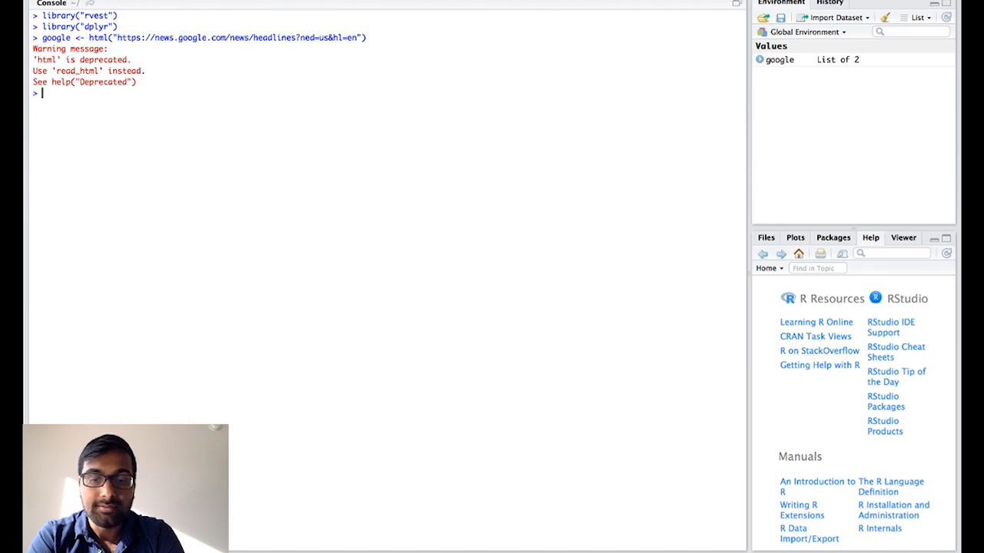
# - Type the pipe chain google %>% html_nodes(".kzAuJ") %>% html_text() without running it
pyautogui.write('google %')
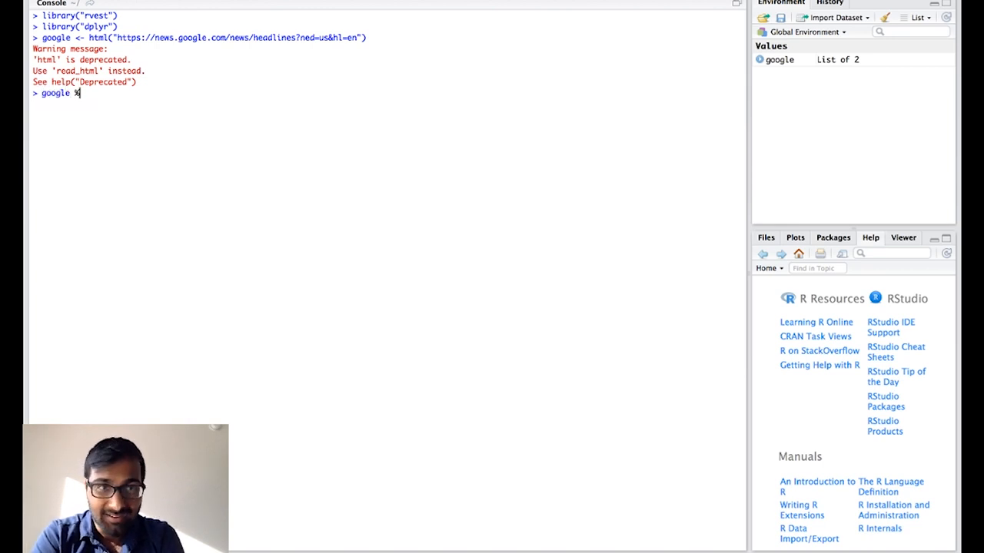
pyautogui.write('>%')
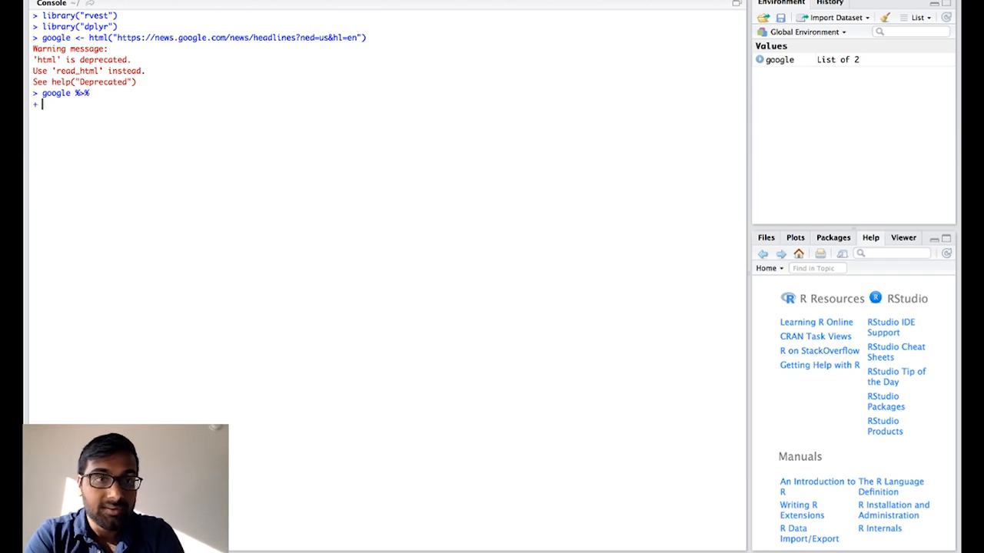
pyautogui.write('html_nodes(')
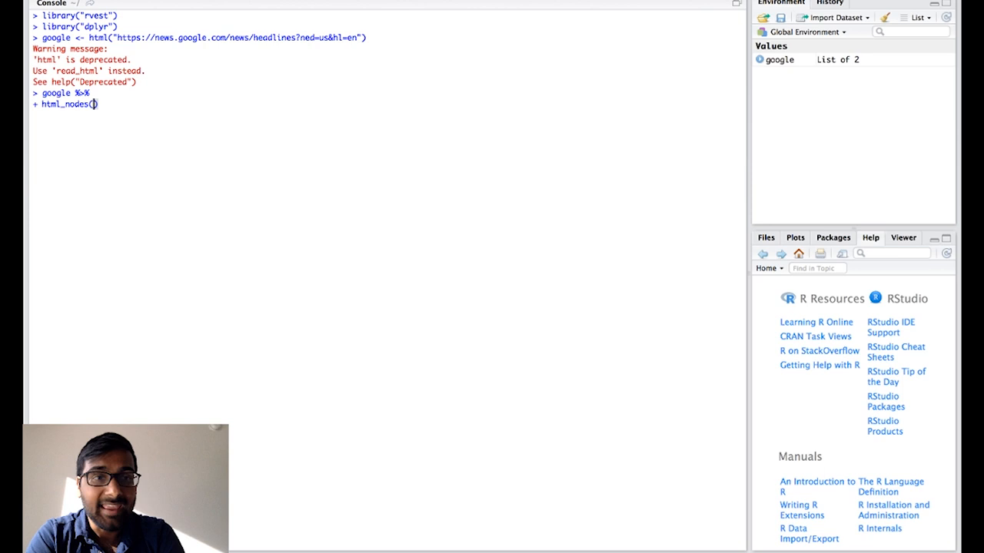
pyautogui.write('".kzAuJ')
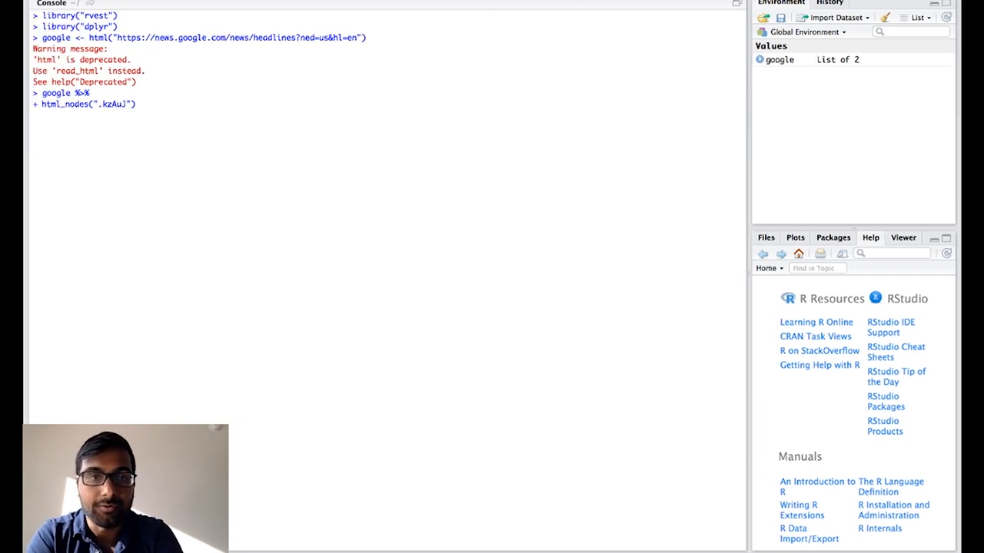
pyautogui.write('%>%')
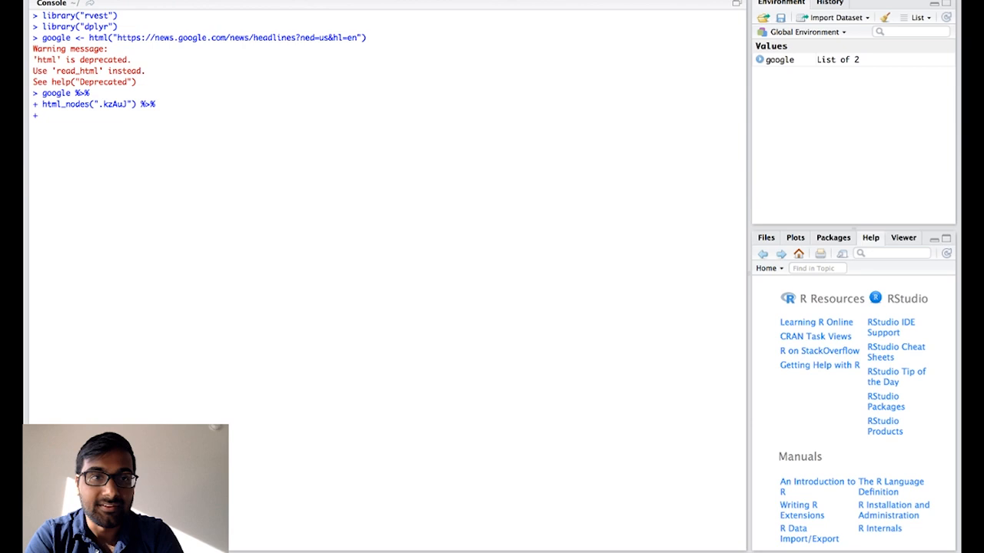
pyautogui.write('html_tex')
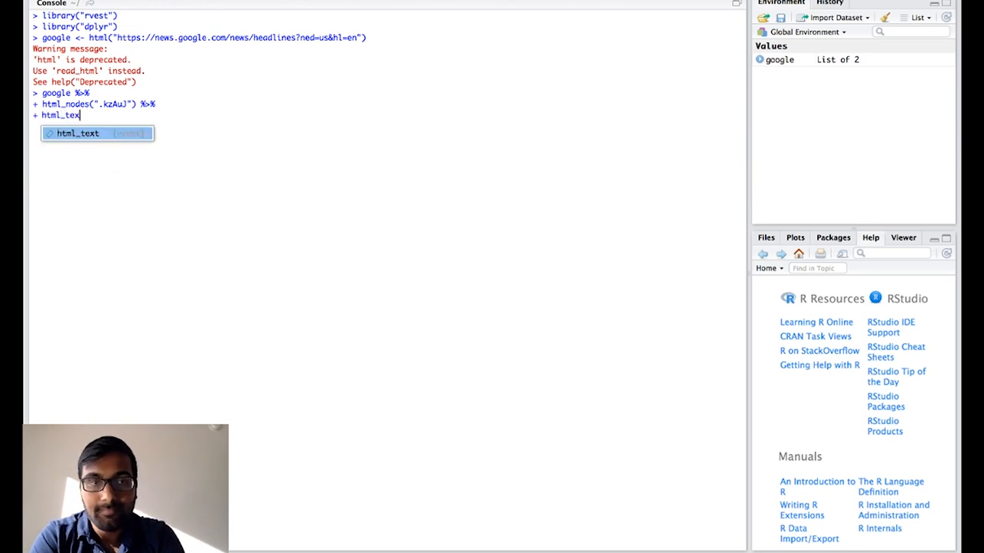
pyautogui.press('Tab')
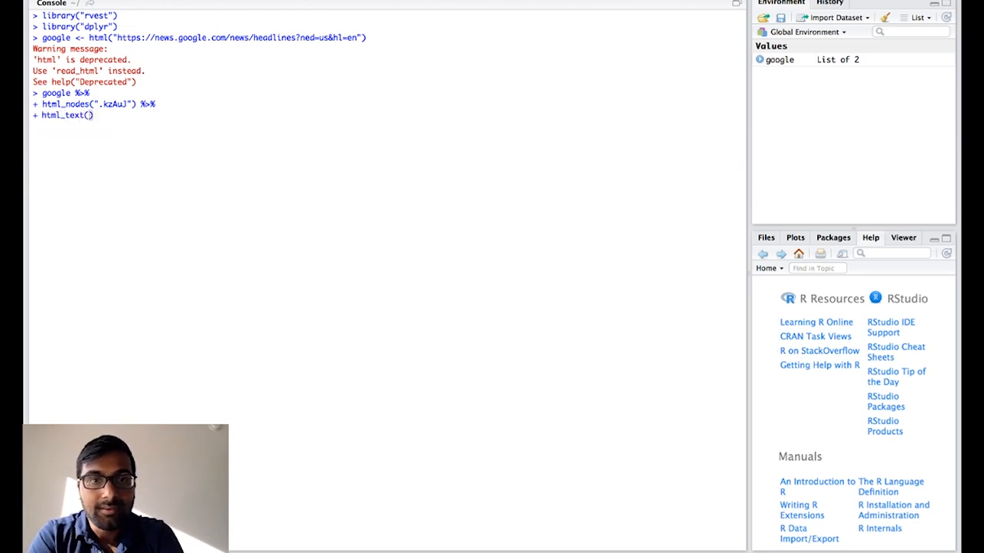